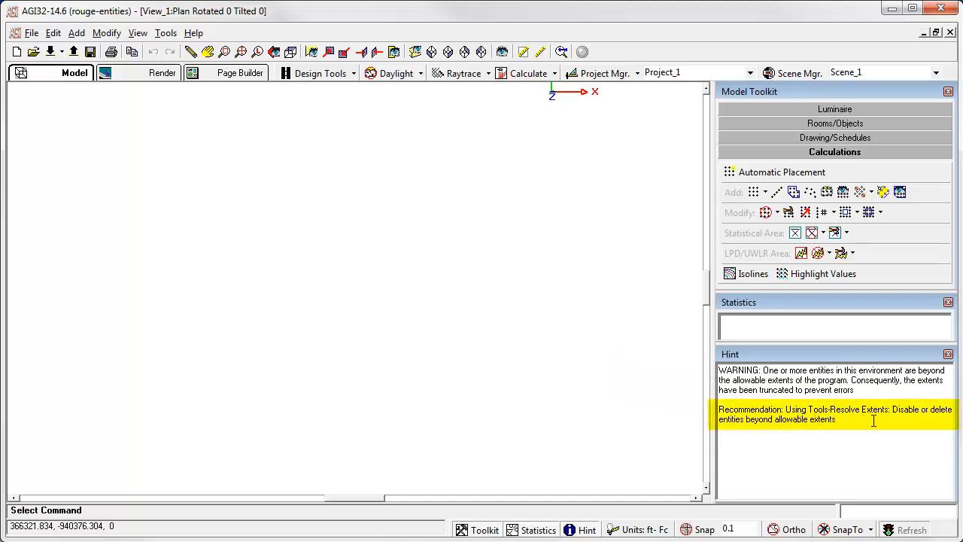
mouse_move(792, 436)
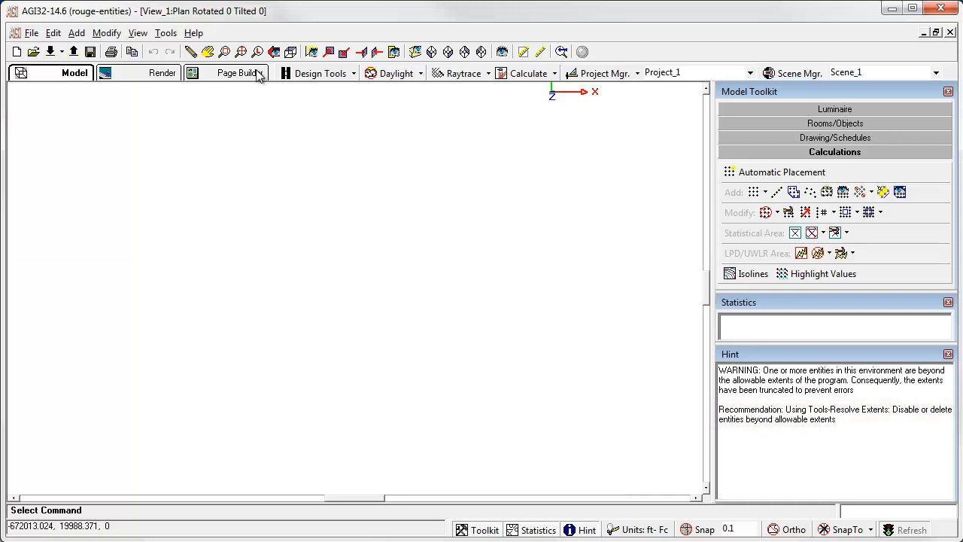
Open the Tools menu to reach the Resolve Extents repair commands.
left_click(165, 32)
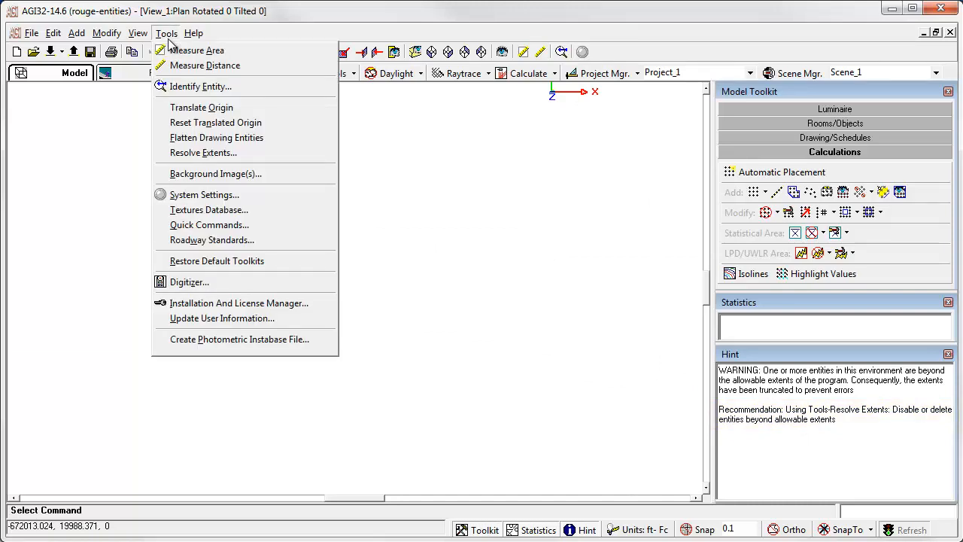
mouse_move(202, 107)
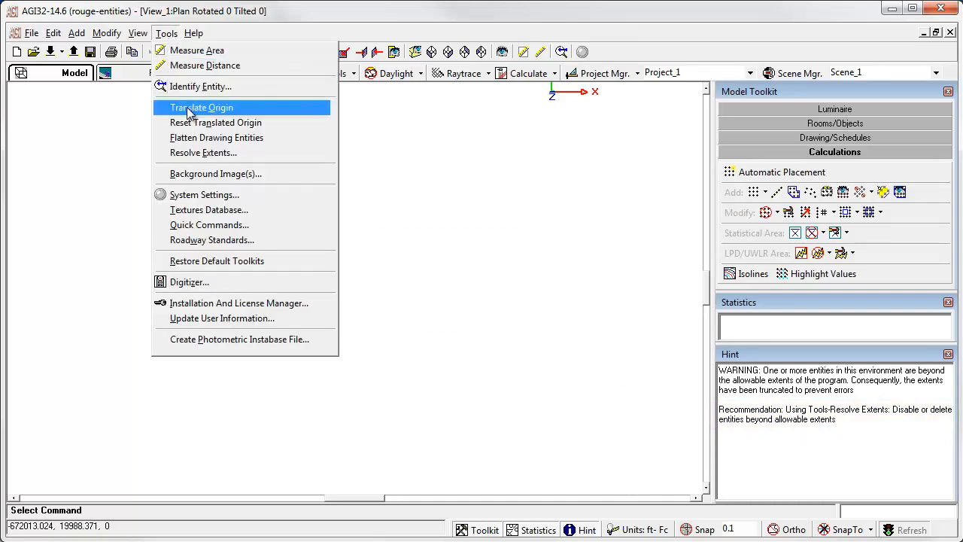
mouse_move(203, 153)
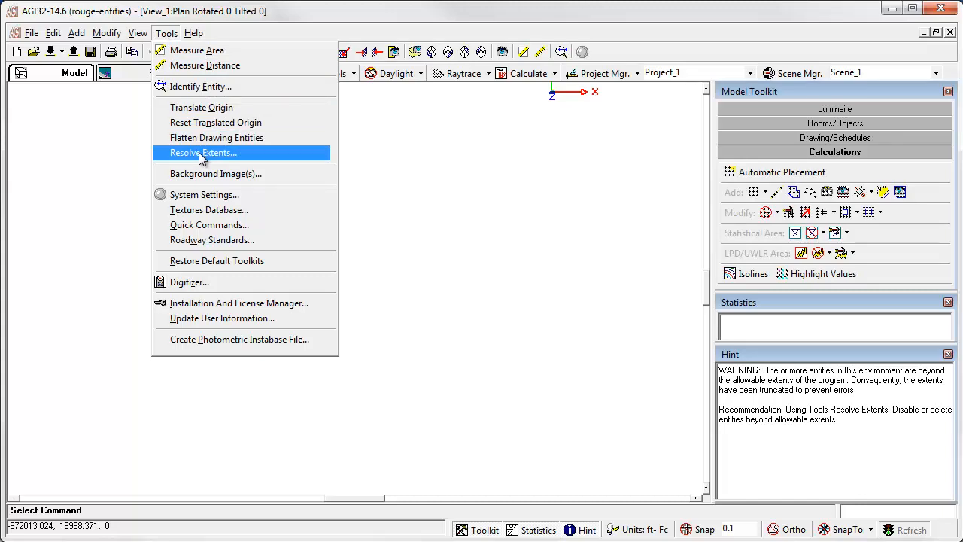
Run Resolve Extents with 'Disable Drawing/Object Entities Beyond Allowable Extents' selected.
left_click(203, 152)
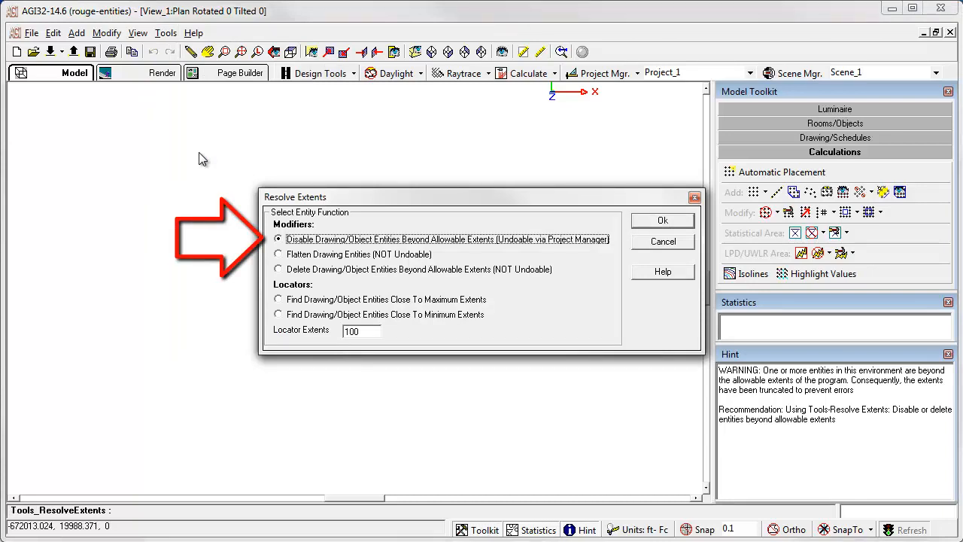
mouse_move(322, 253)
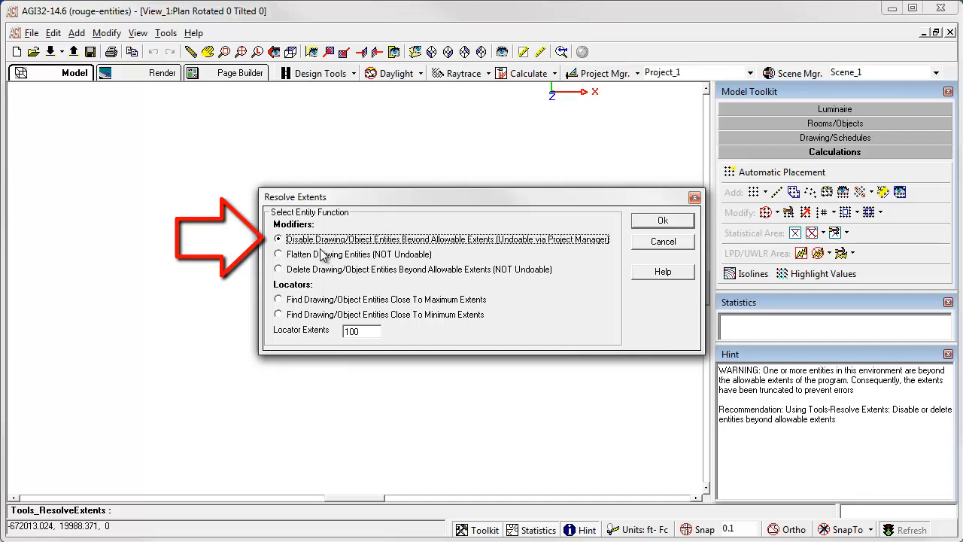
mouse_move(334, 255)
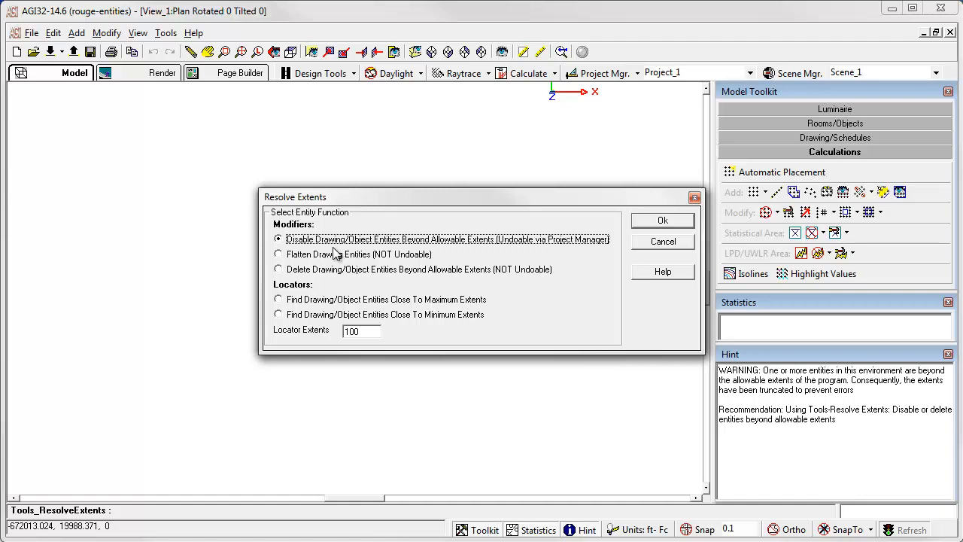
left_click(661, 220)
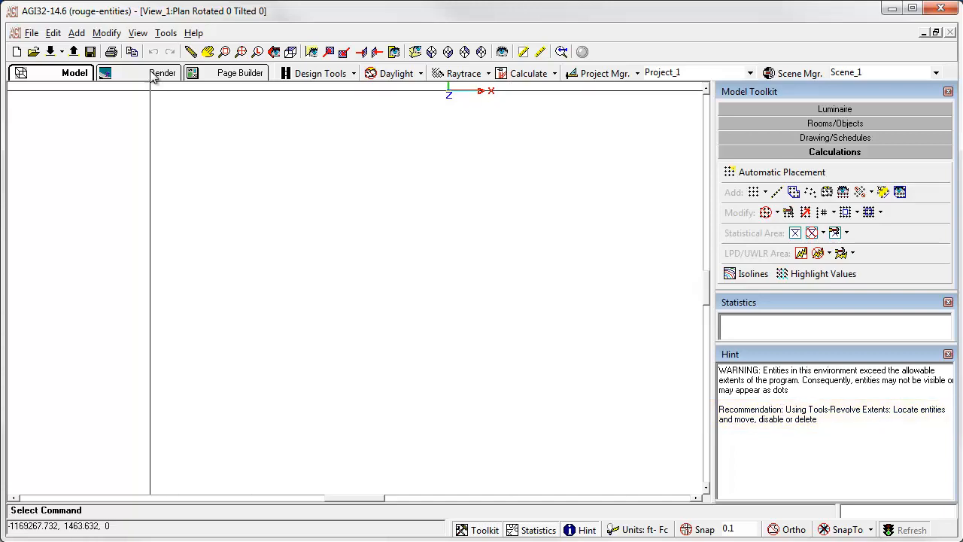
Run Resolve Extents with 'Find Drawing/Object Entities Close To Minimum Extents' selected.
left_click(166, 32)
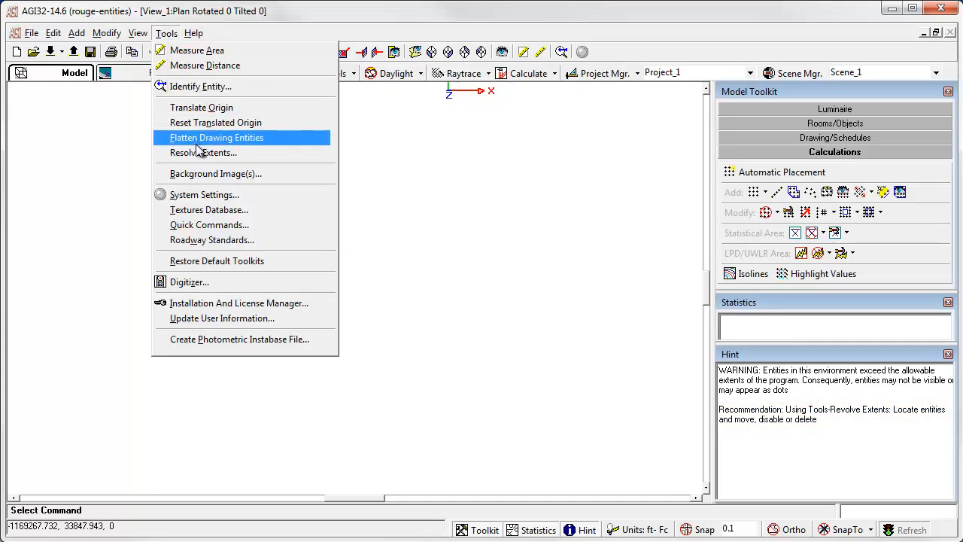
left_click(202, 152)
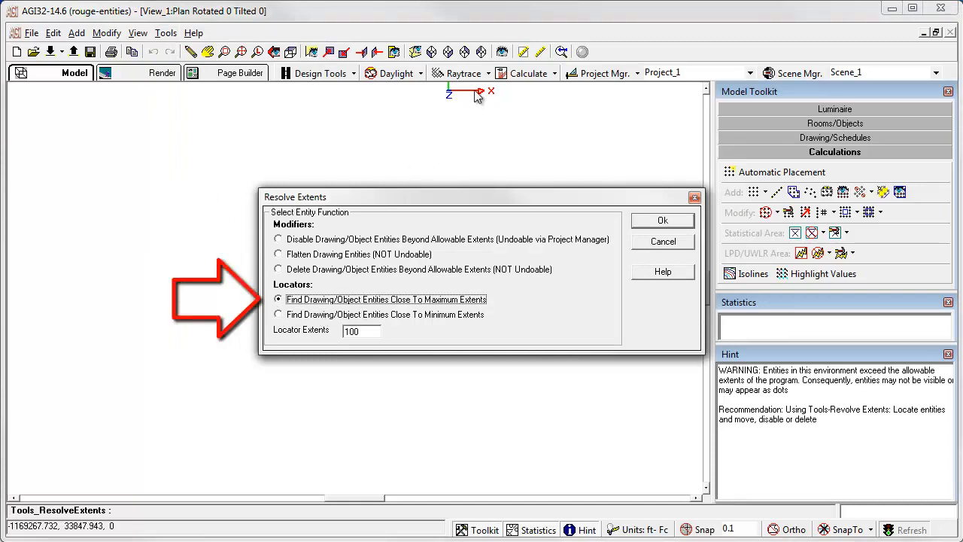
mouse_move(278, 388)
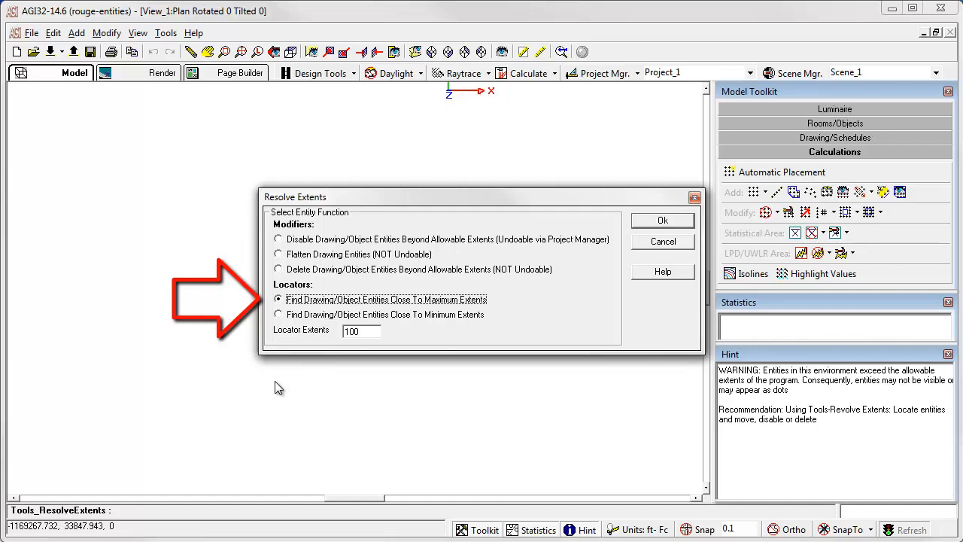
mouse_move(66, 485)
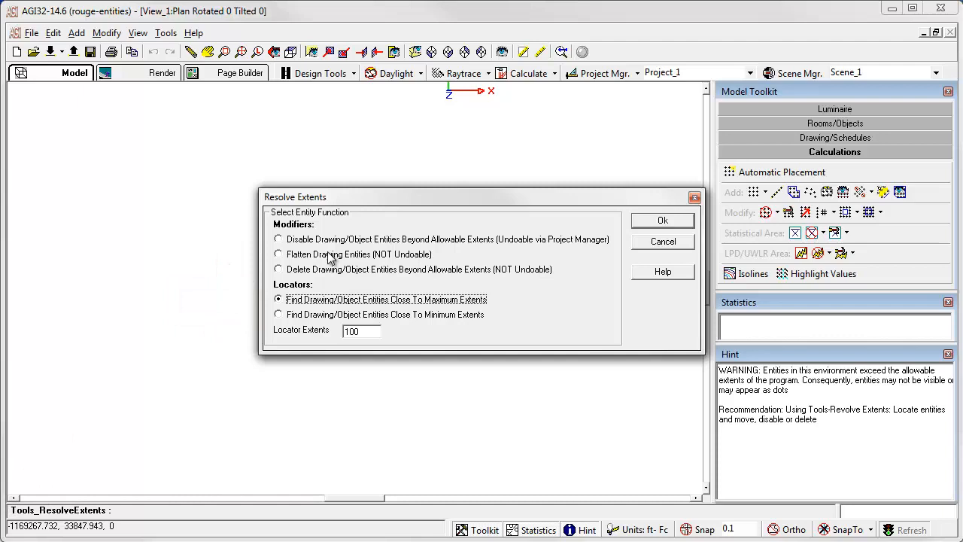
left_click(278, 314)
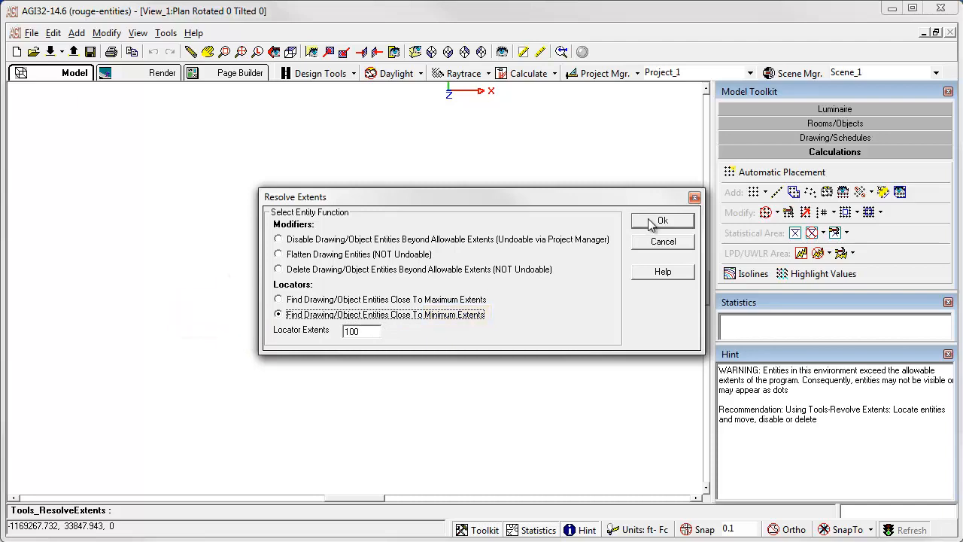
left_click(661, 219)
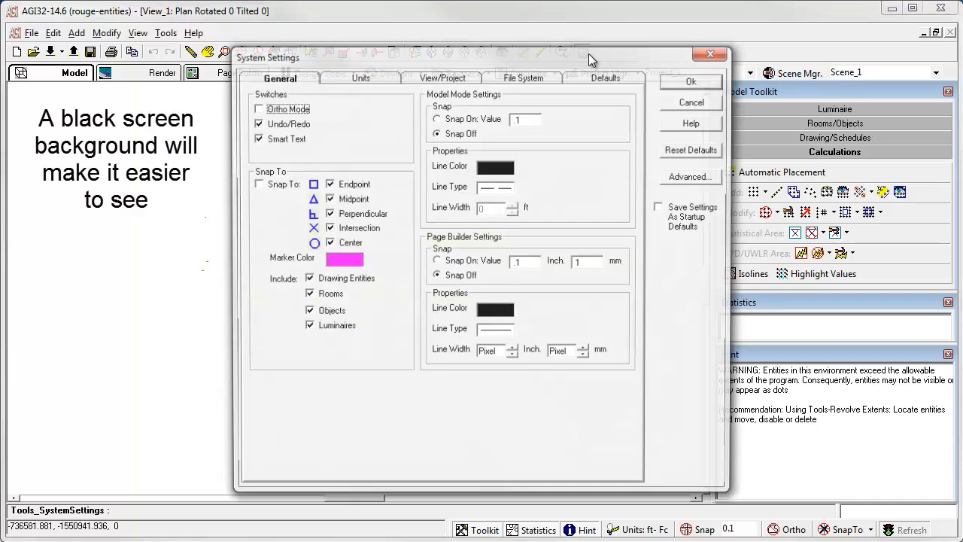
Dismiss the open dialog without saving the file and reopen the Tools menu.
left_click(605, 76)
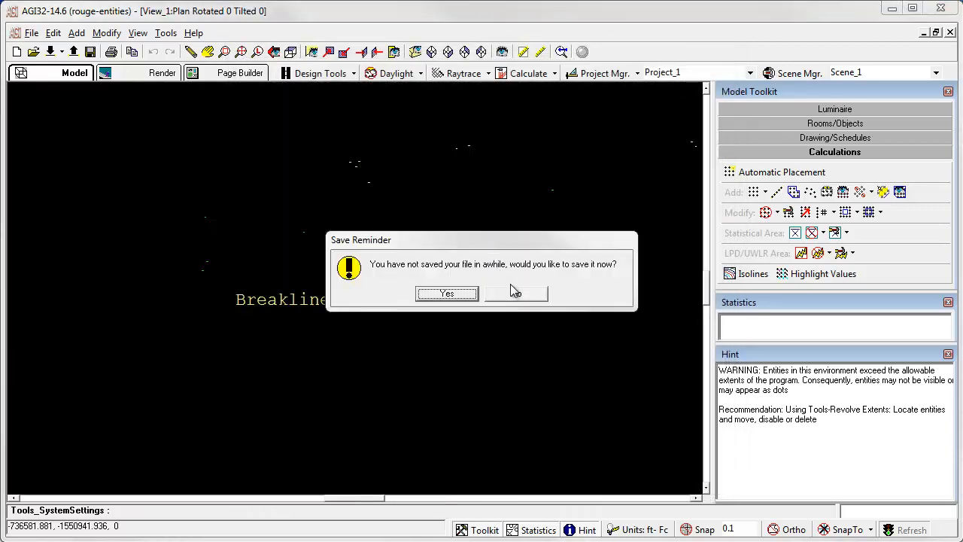
left_click(515, 292)
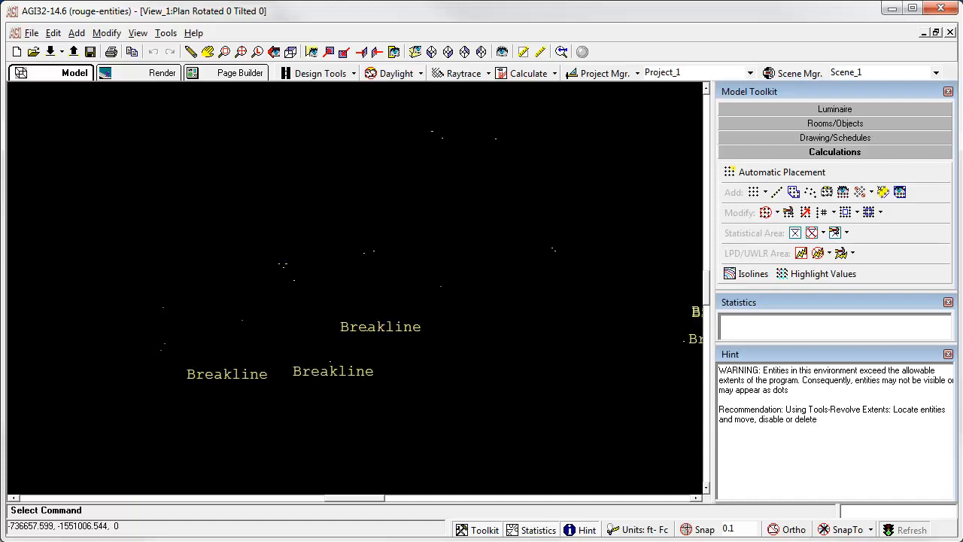
mouse_move(180, 226)
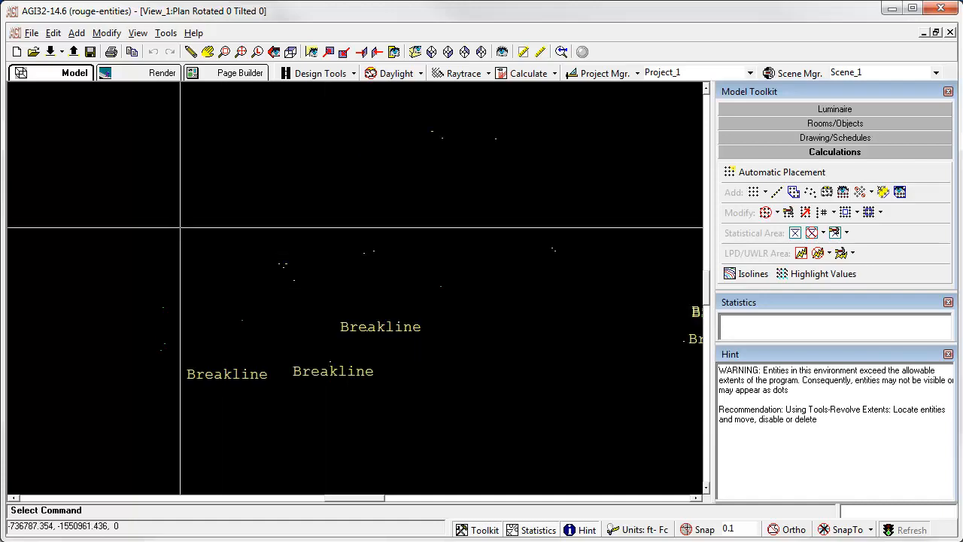
left_click(166, 32)
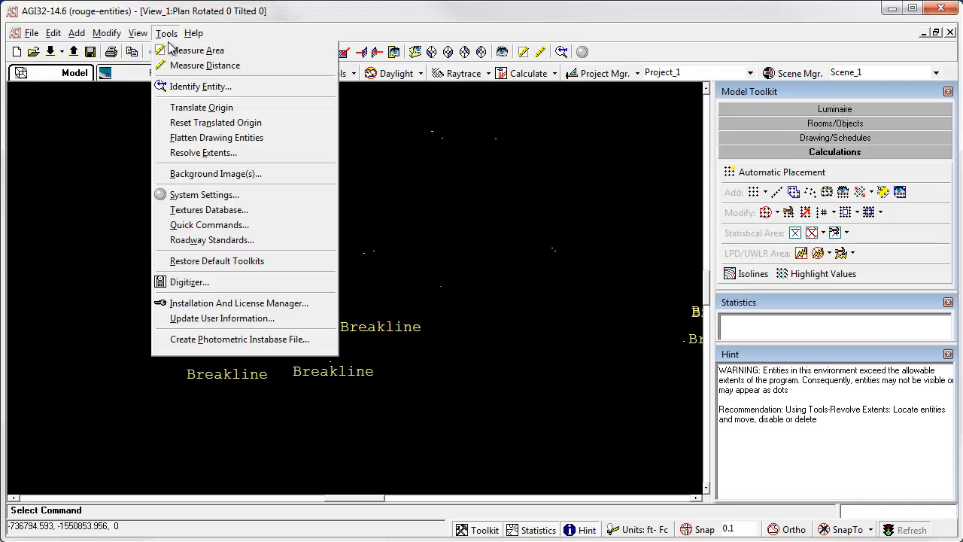
Find entities close to minimum extents with Locator Extents set to 5000.
left_click(203, 152)
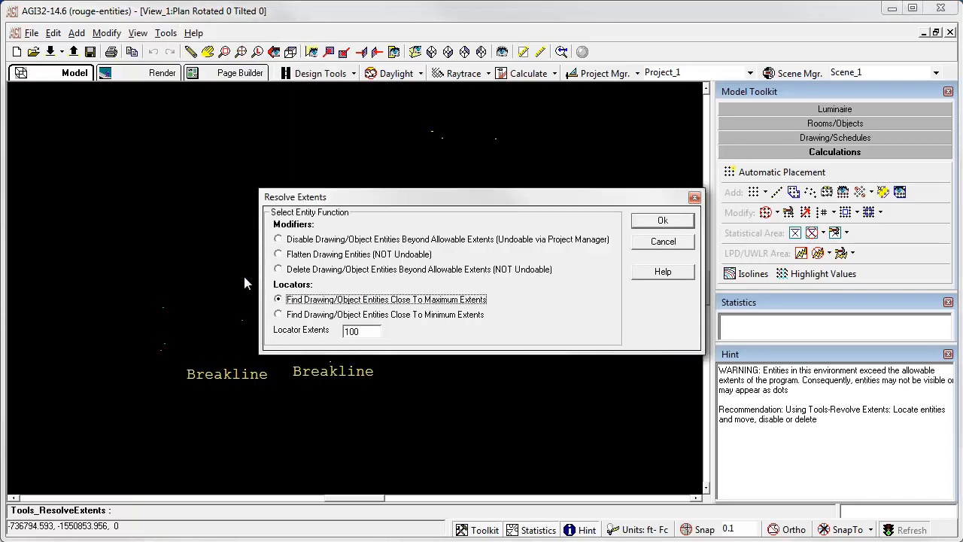
left_click(278, 314)
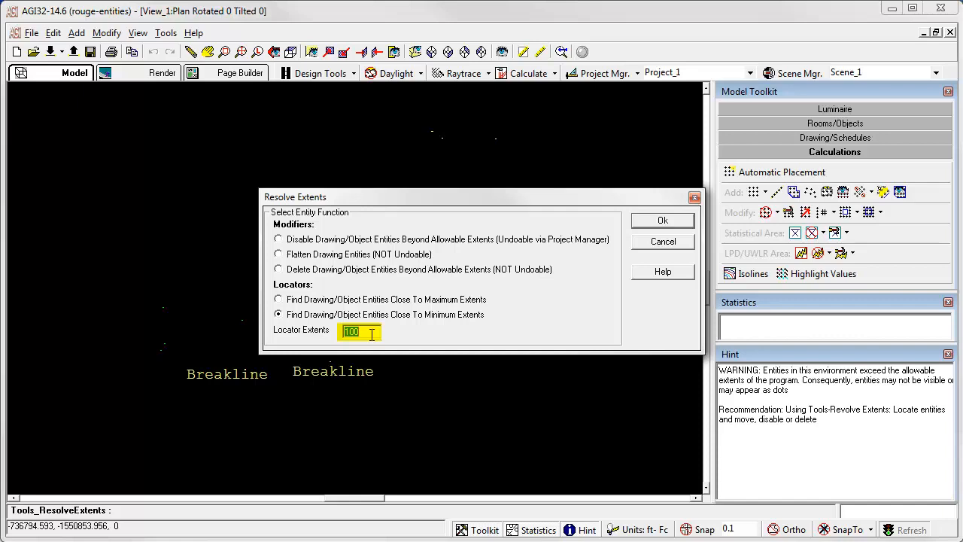
type("5")
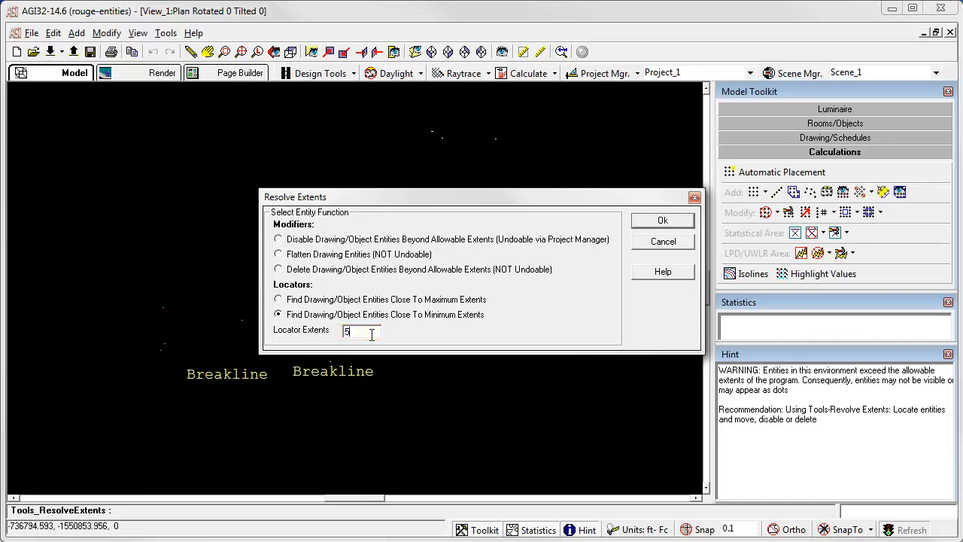
type("000")
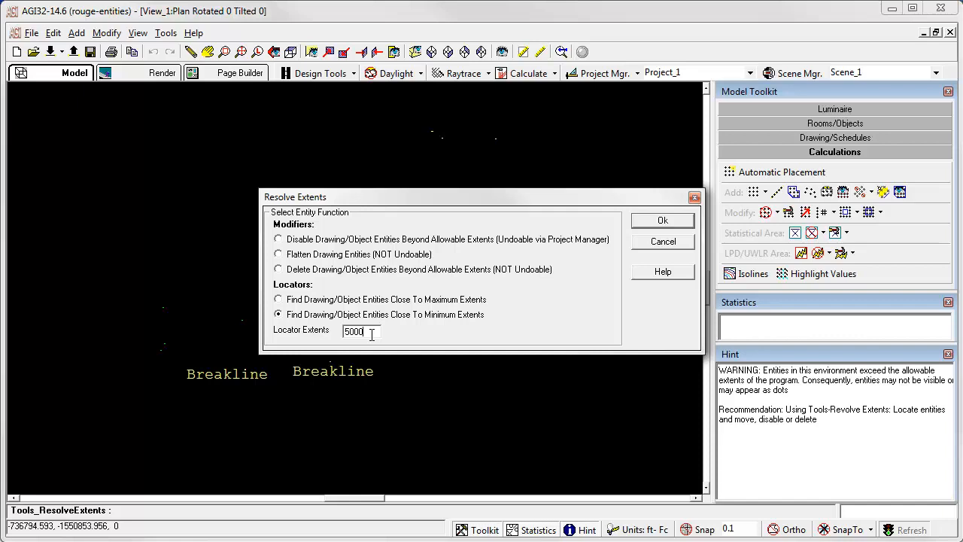
left_click(661, 219)
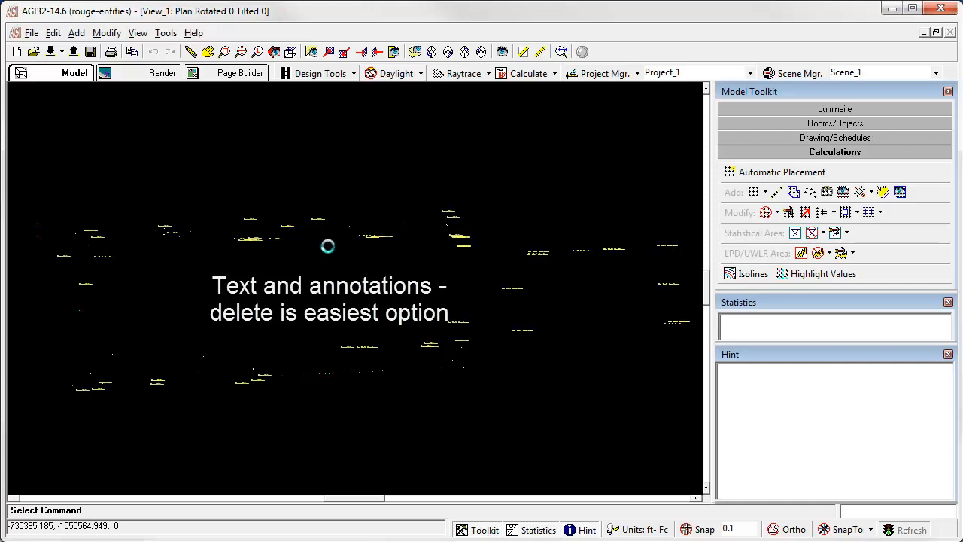
Erase all text entities using the Erase Text dropdown's All option.
left_click(834, 152)
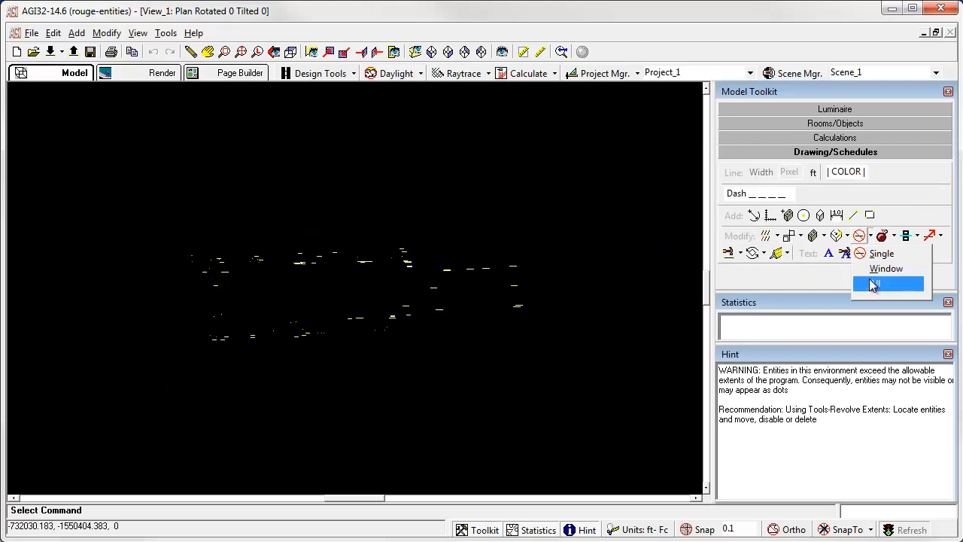
left_click(886, 267)
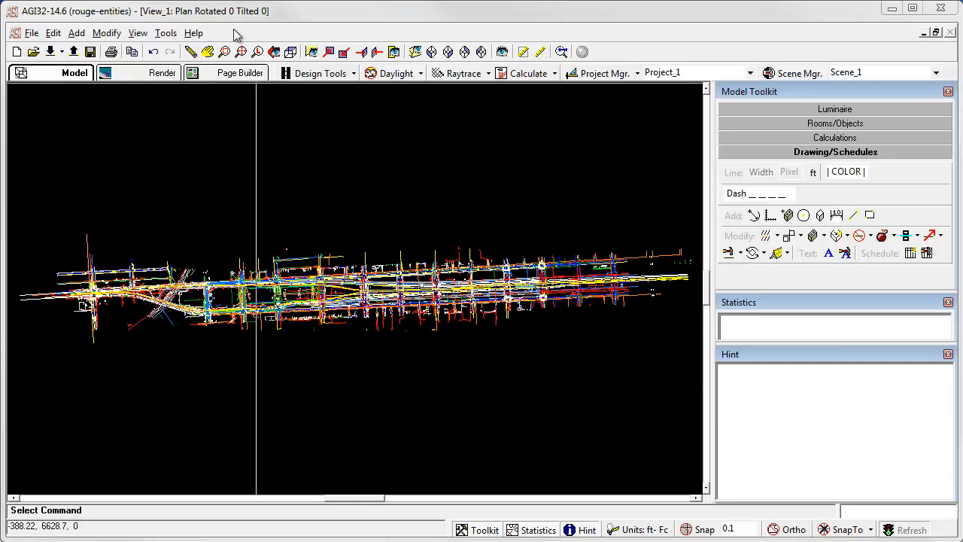
Reset the translated origin from the Tools menu.
left_click(165, 32)
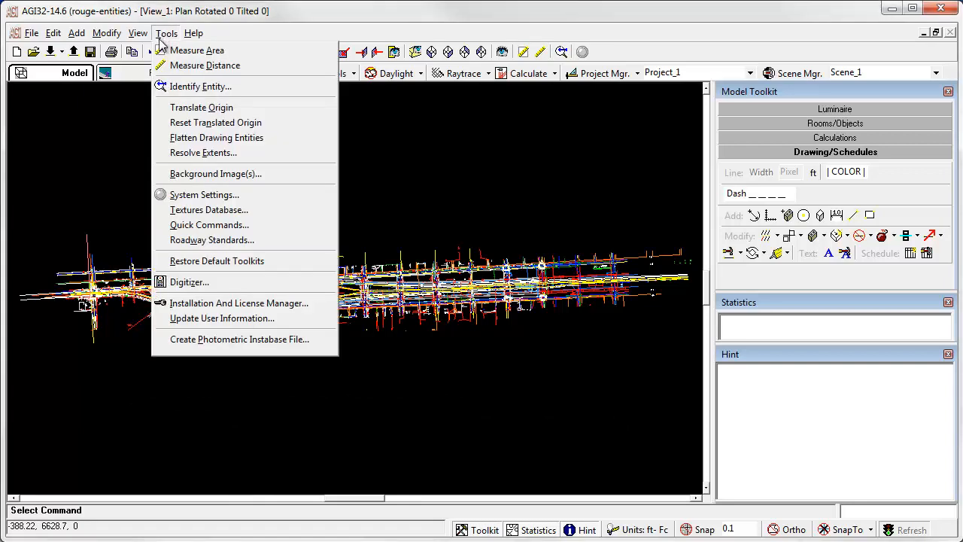
left_click(201, 107)
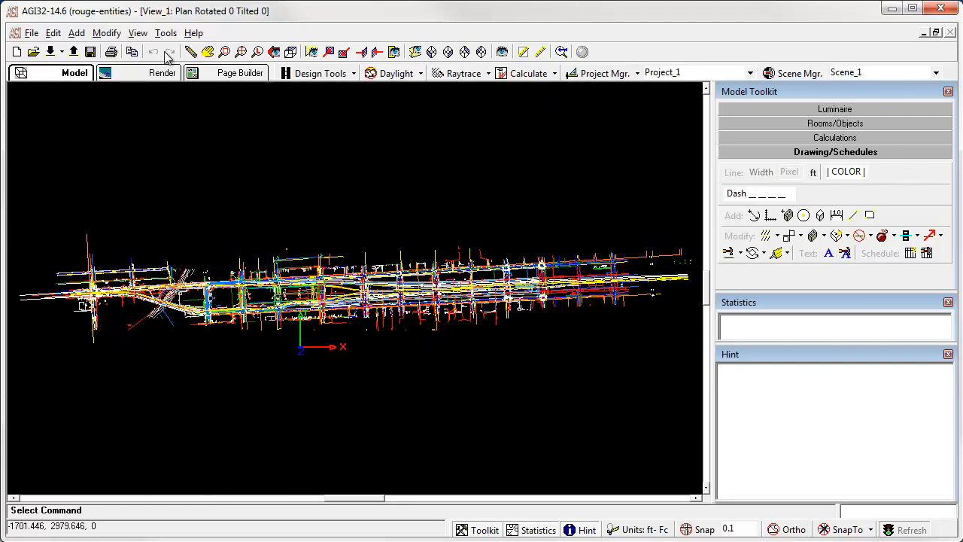
left_click(165, 33)
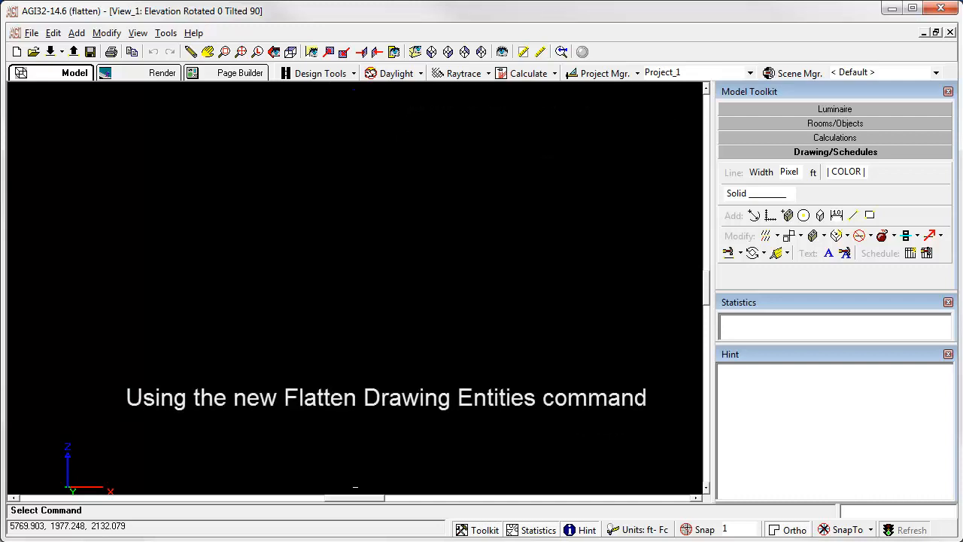
Flatten all drawing entities to Z=0 and confirm with Yes.
left_click(165, 32)
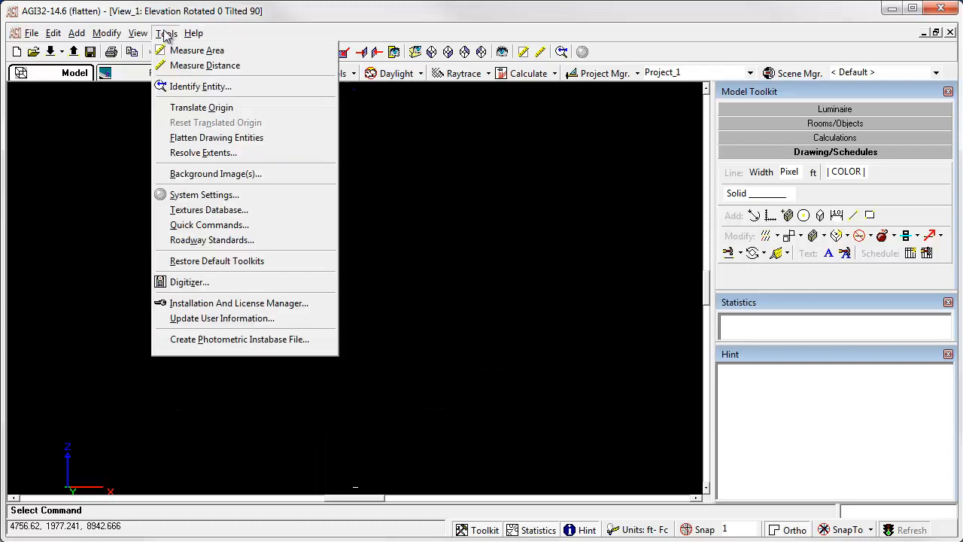
mouse_move(217, 137)
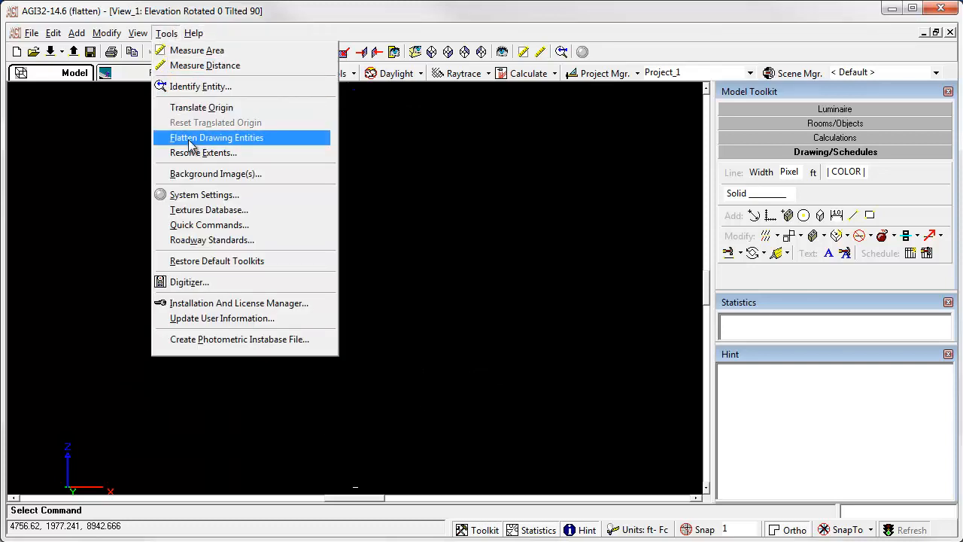
left_click(217, 137)
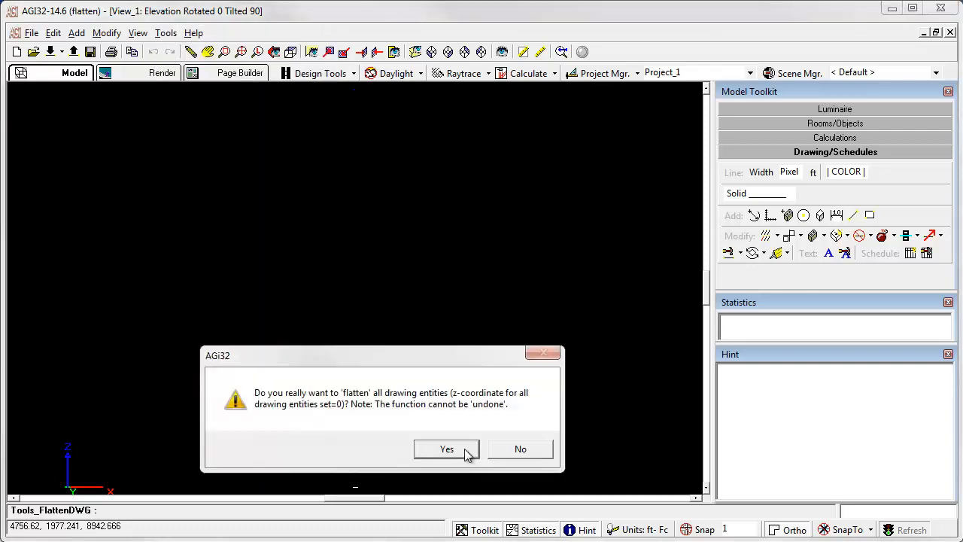
left_click(446, 449)
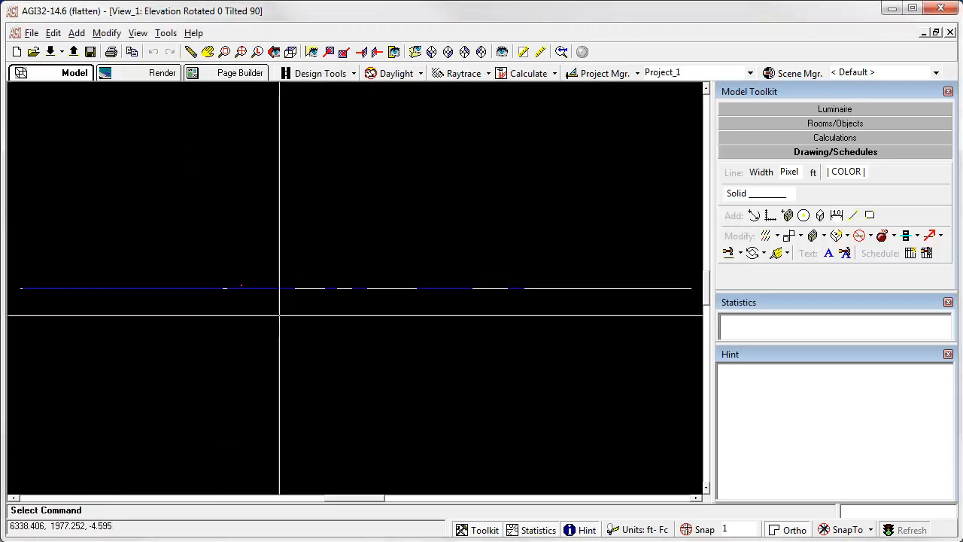